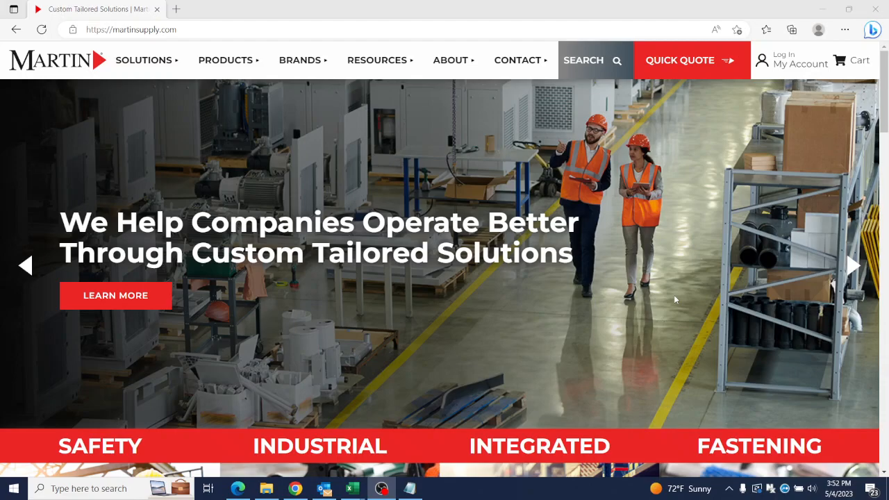
mouse_move(801, 64)
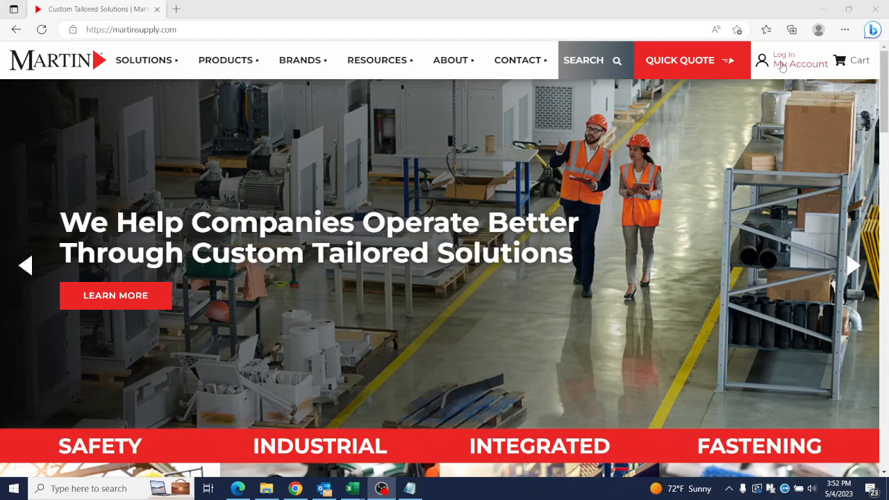
mouse_move(800, 64)
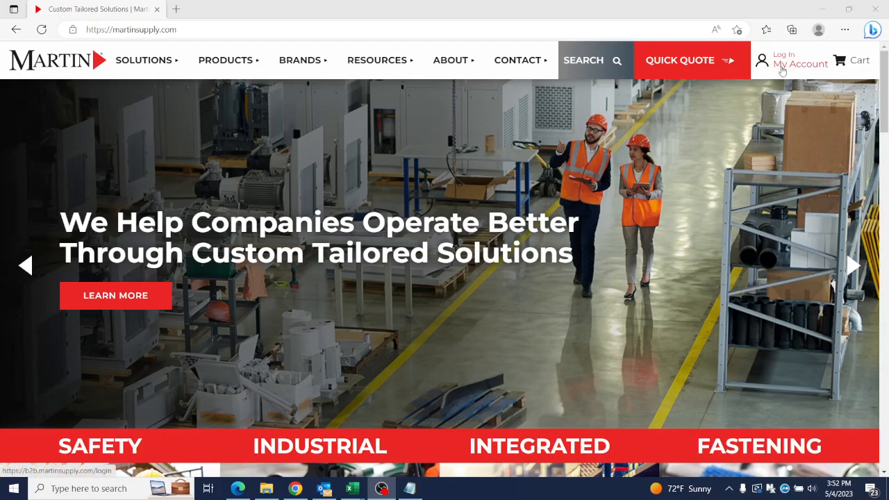
left_click(783, 54)
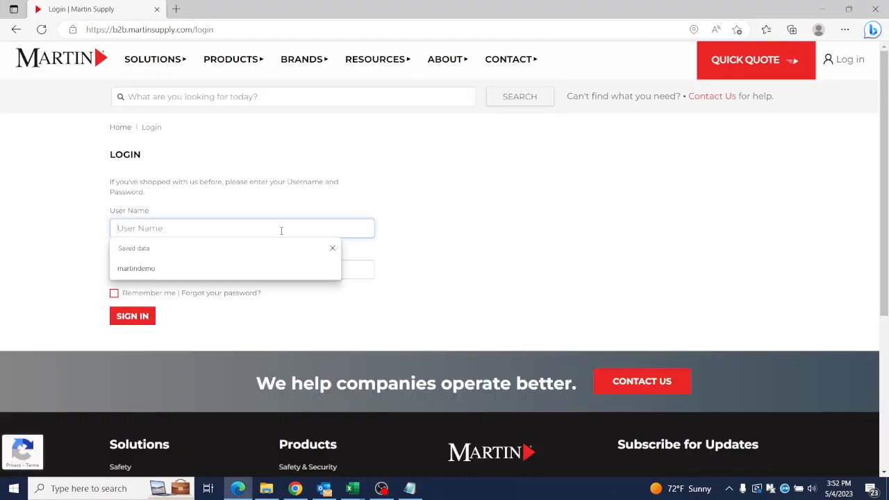
type("martind")
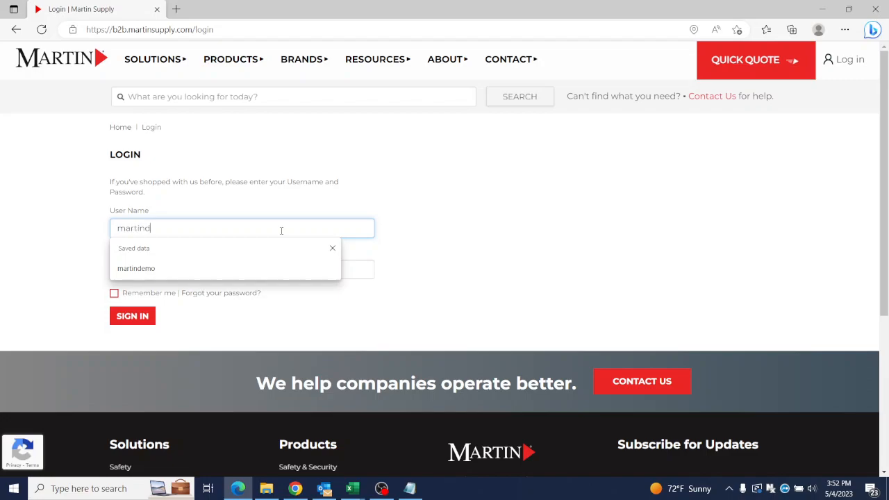
left_click(136, 269)
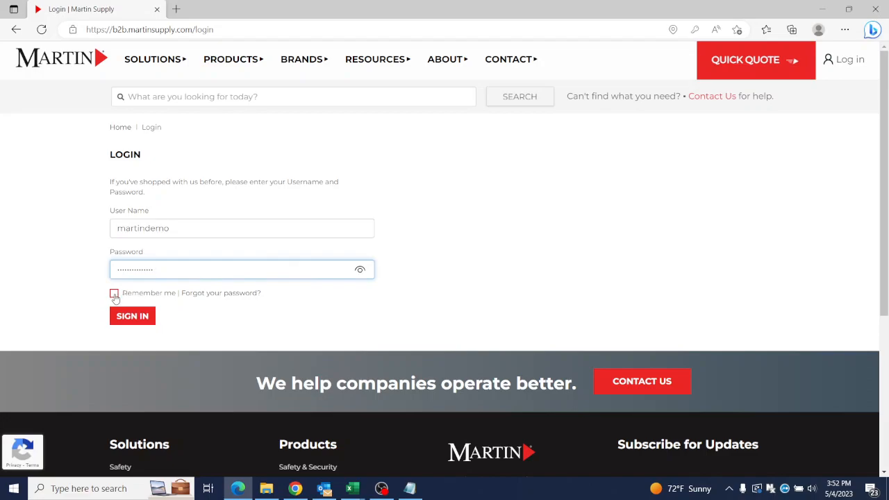
mouse_move(203, 301)
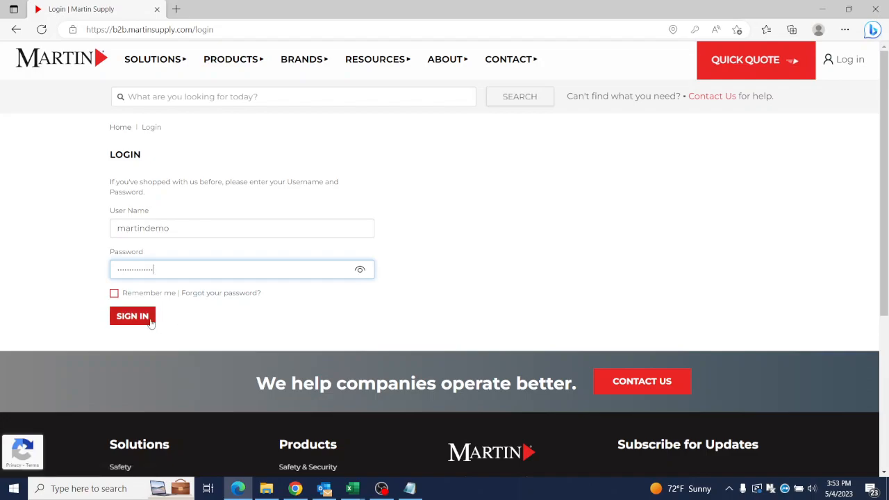
left_click(132, 316)
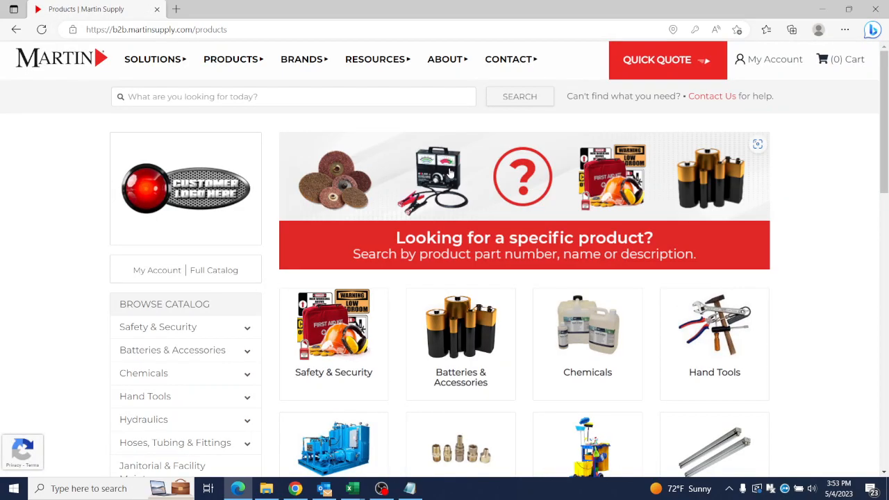
mouse_move(804, 290)
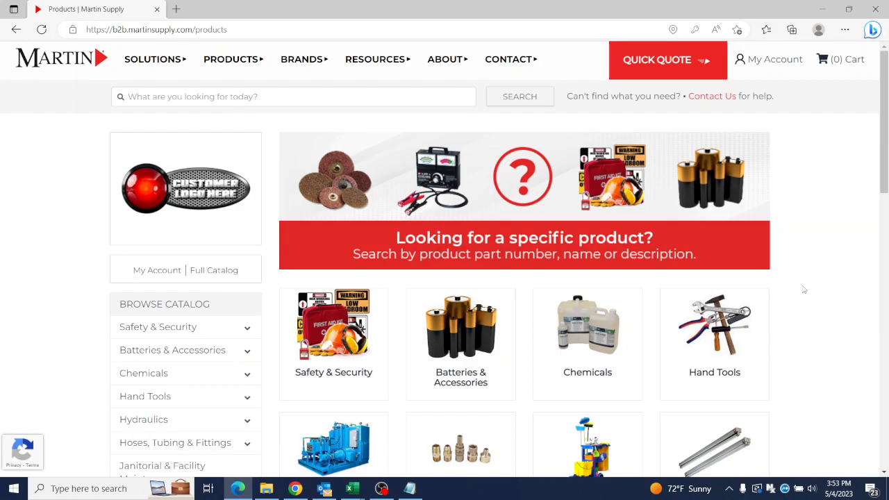